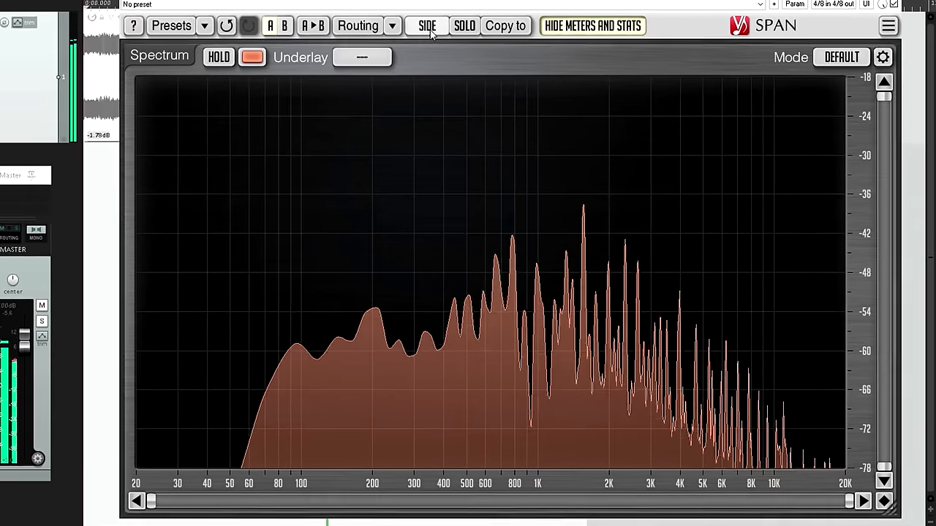
- Open the Spectrum Mode Editor, showing RT AVG analysis with a 20 Hz–20 kHz display range
{"action": "left_click", "coordinate": [884, 57]}
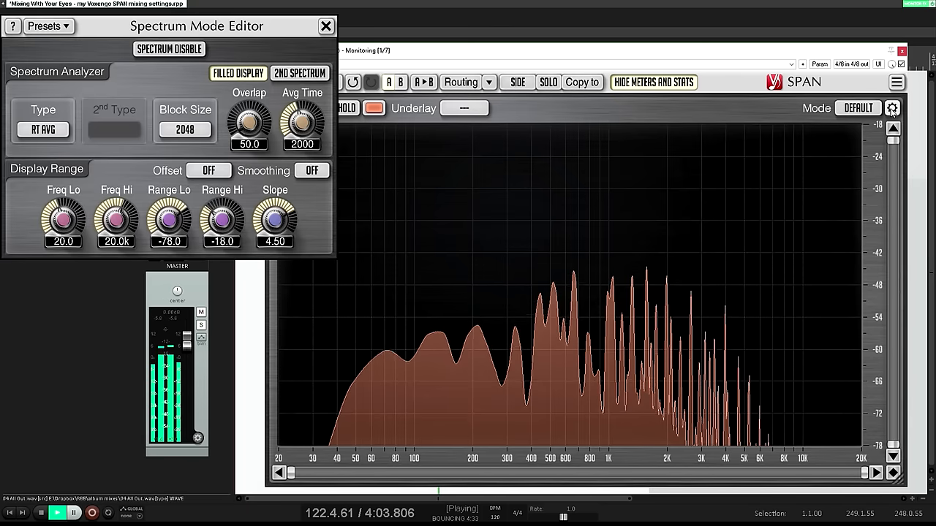